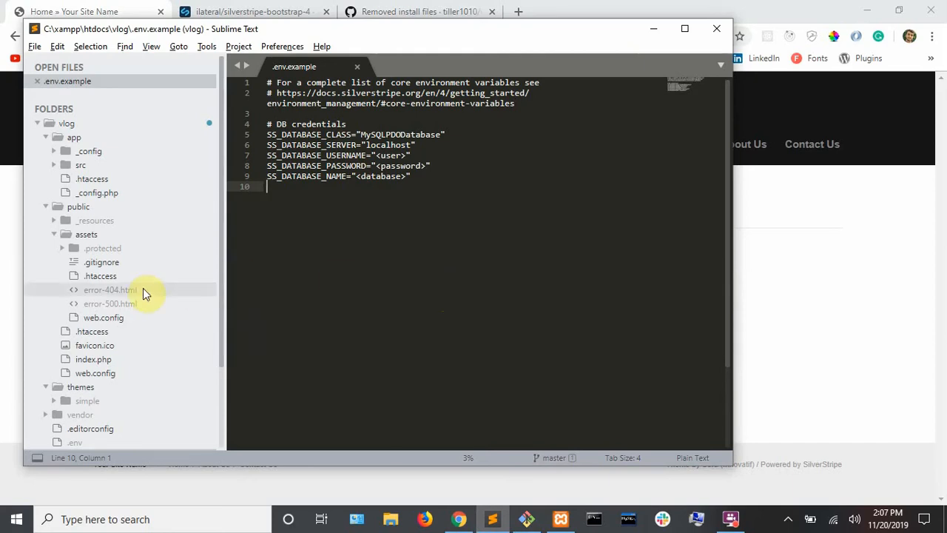
# Step: Browse the vlog project tree, then minimize Sublime Text to show vlog.localhost in Chrome
pyautogui.scroll(-3)
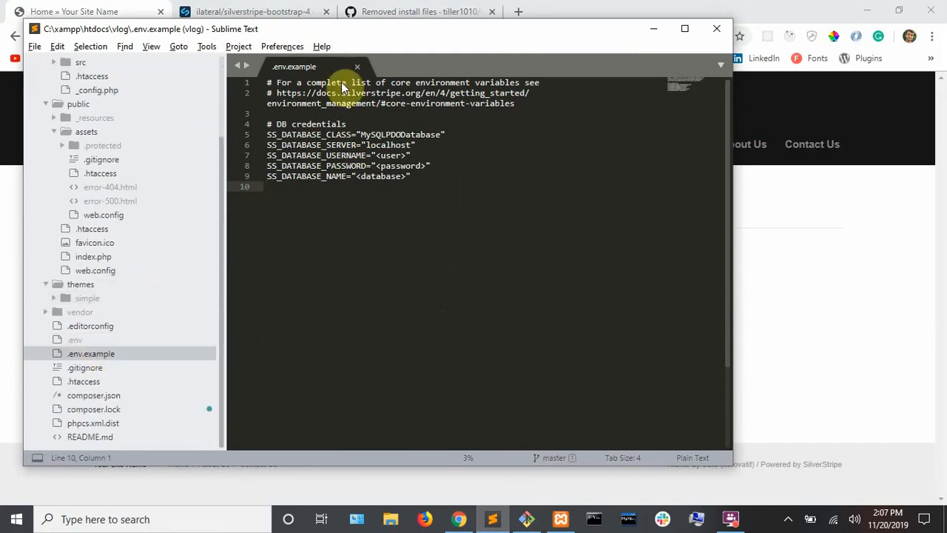
pyautogui.moveTo(125, 293)
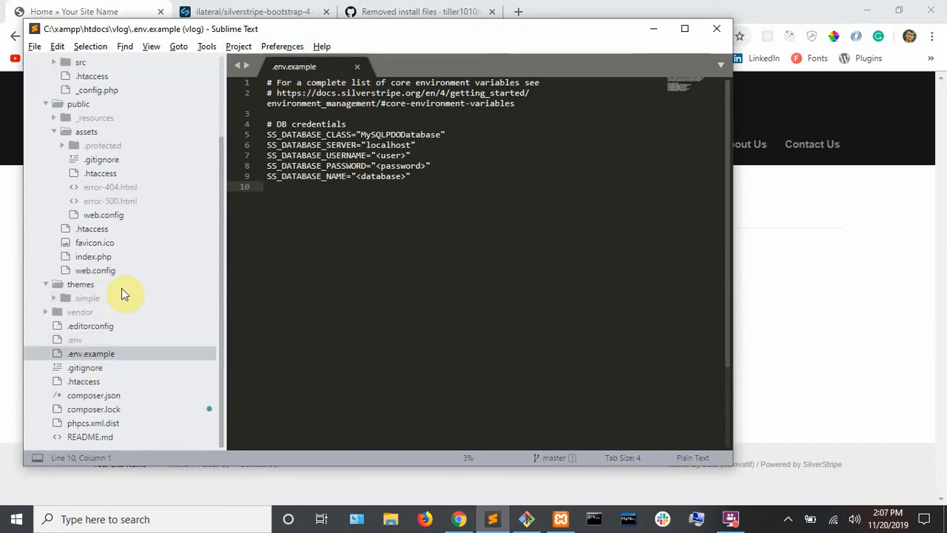
pyautogui.click(74, 340)
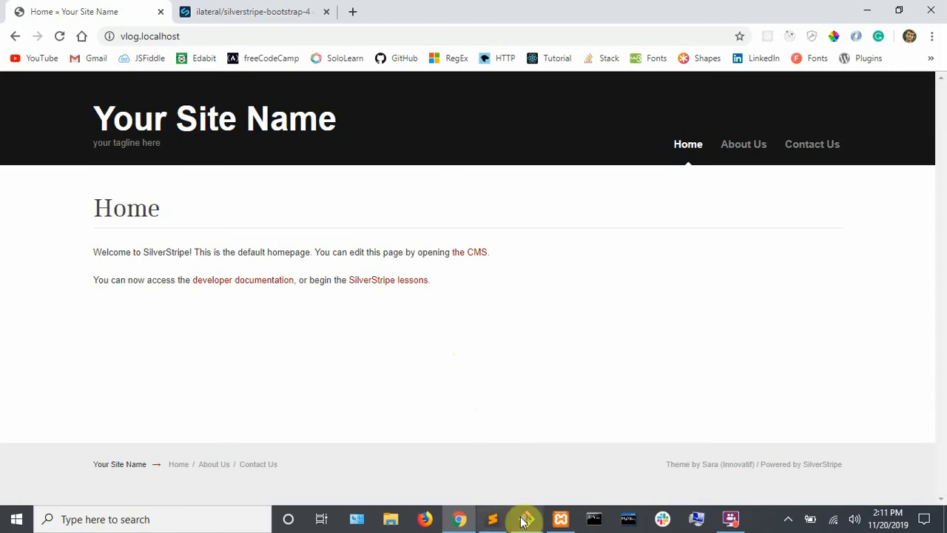
# Step: Bring up the Git Bash terminal in the vlog project
pyautogui.click(526, 518)
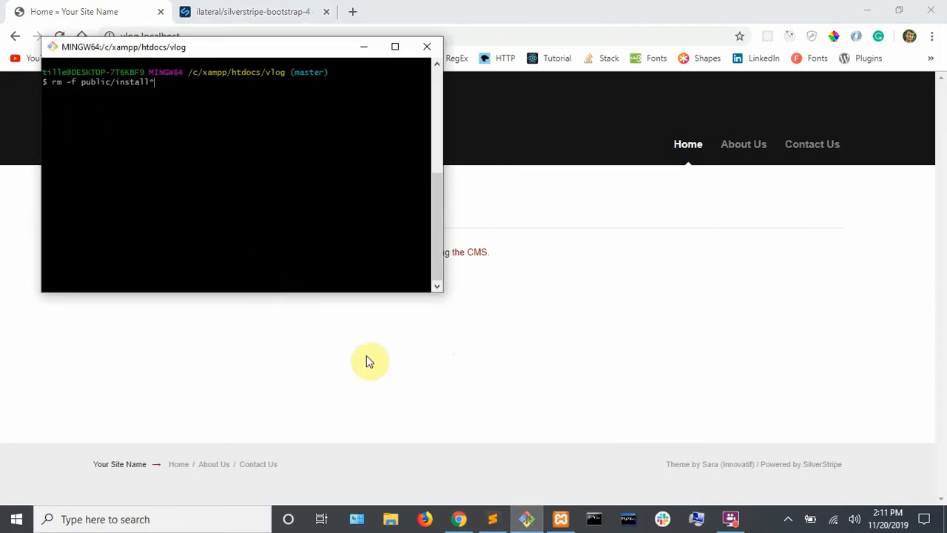
pyautogui.moveTo(119, 102)
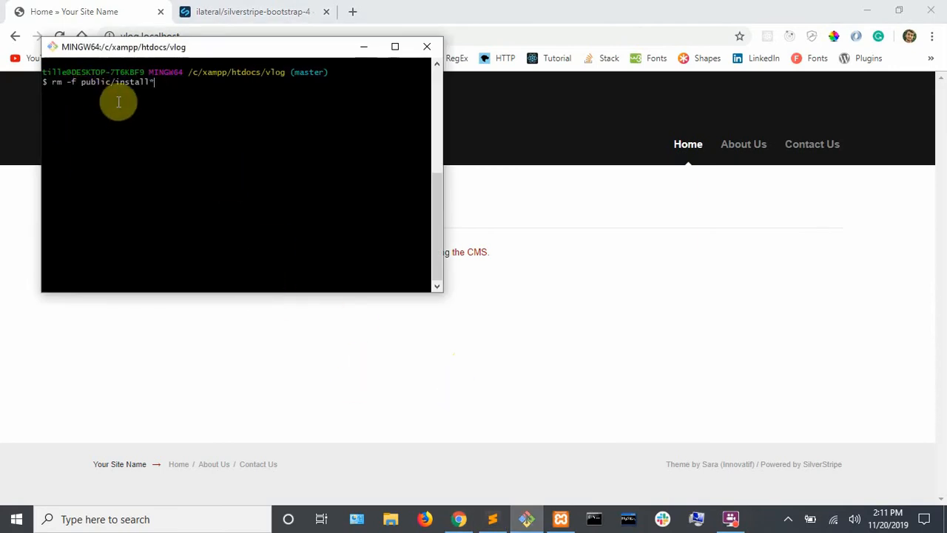
pyautogui.moveTo(281, 80)
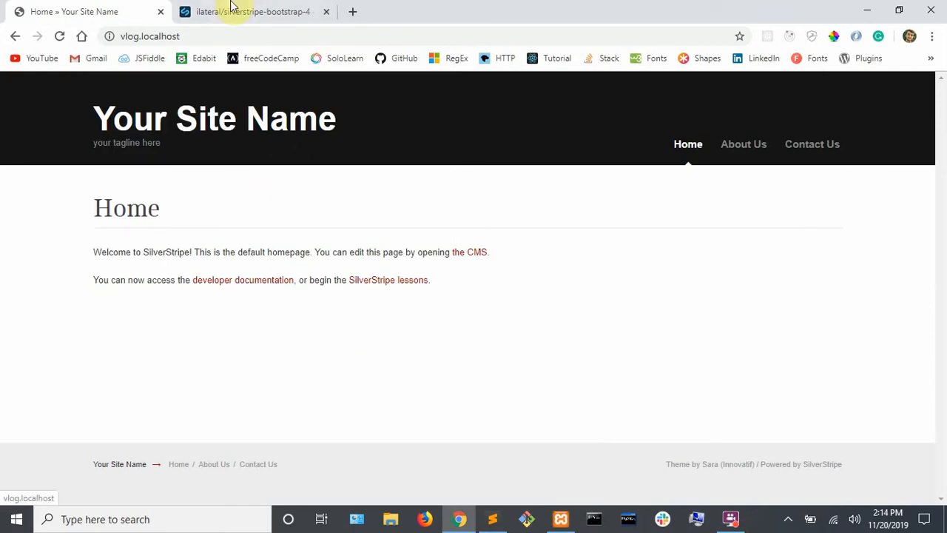
# Step: Copy the silverstripe-bootstrap-4 dev-master composer install command and return to Git Bash
pyautogui.click(252, 11)
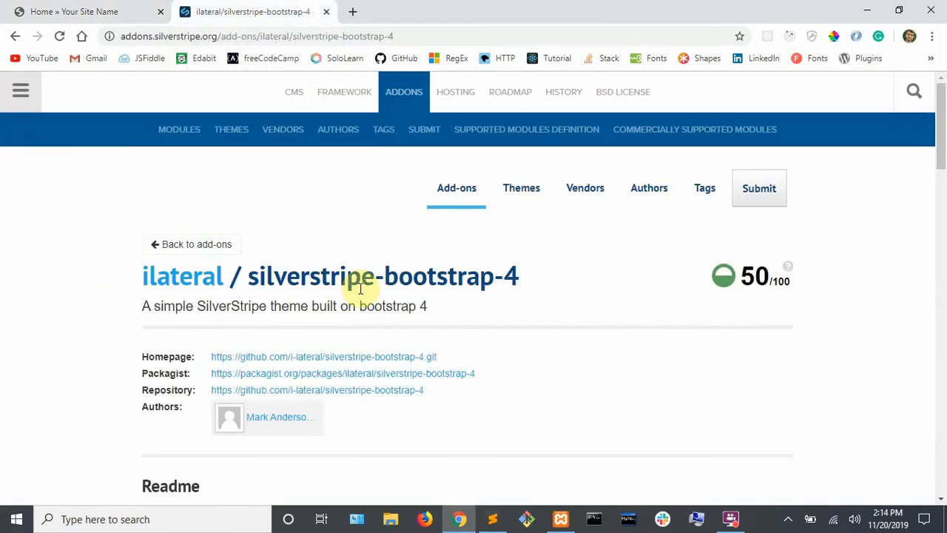
pyautogui.scroll(-3)
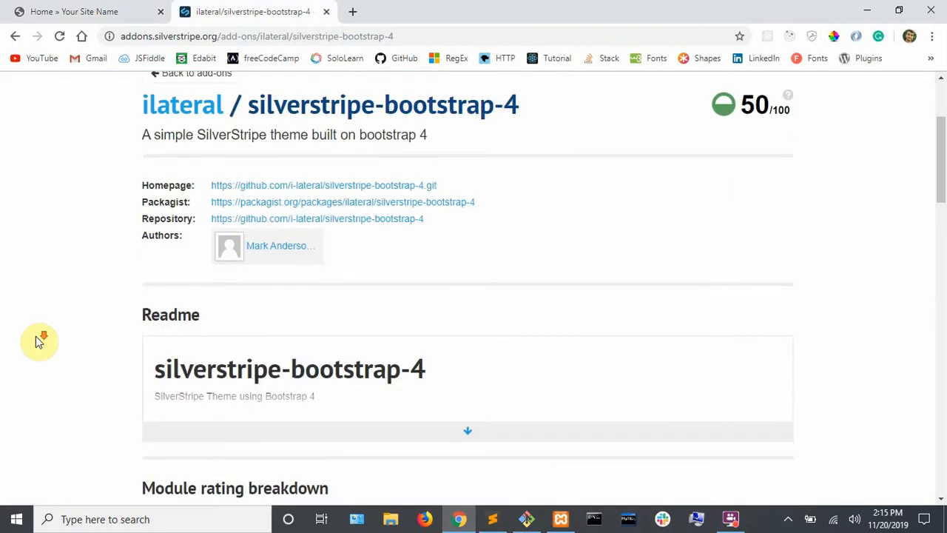
pyautogui.scroll(-3)
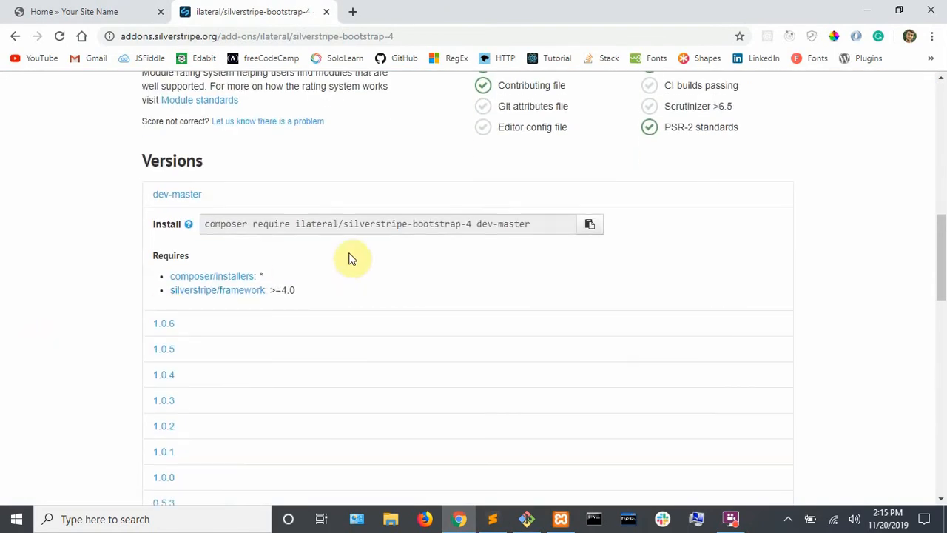
pyautogui.moveTo(590, 224)
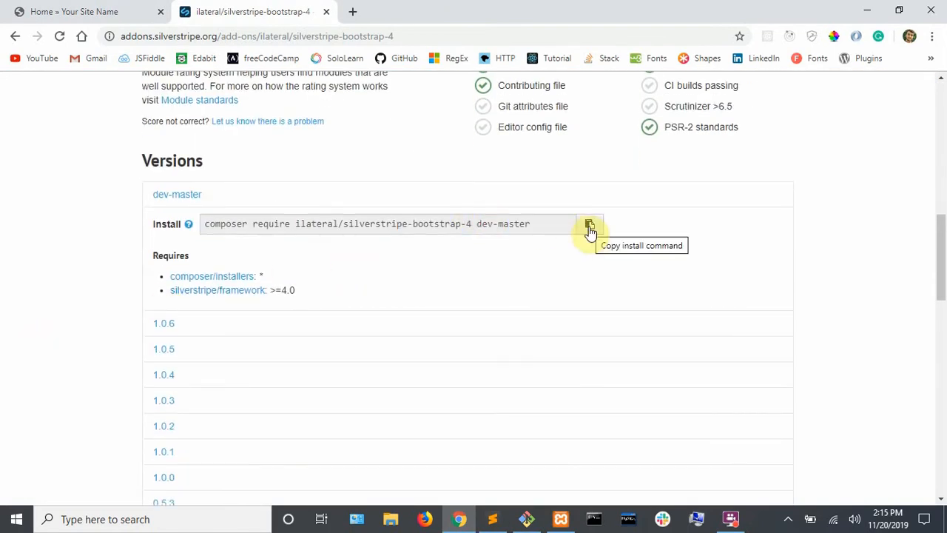
pyautogui.click(590, 223)
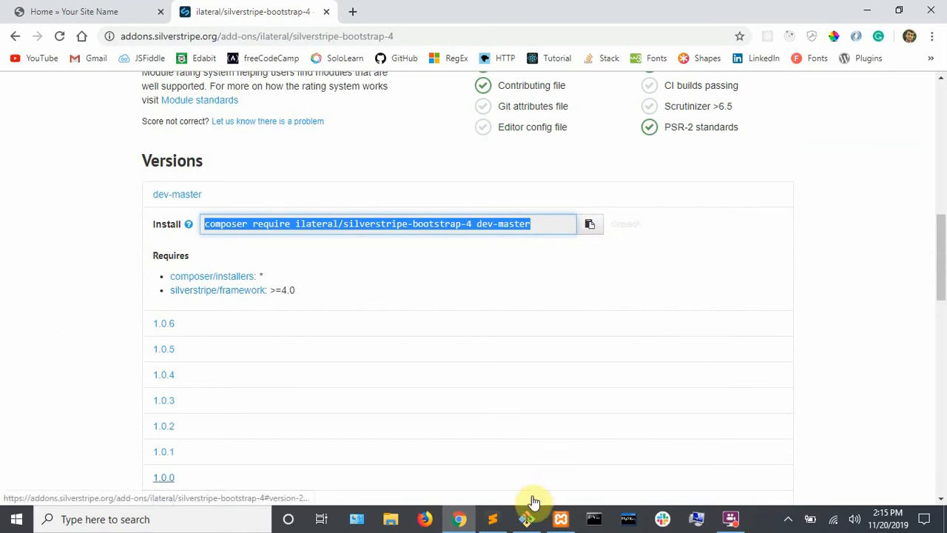
pyautogui.click(526, 518)
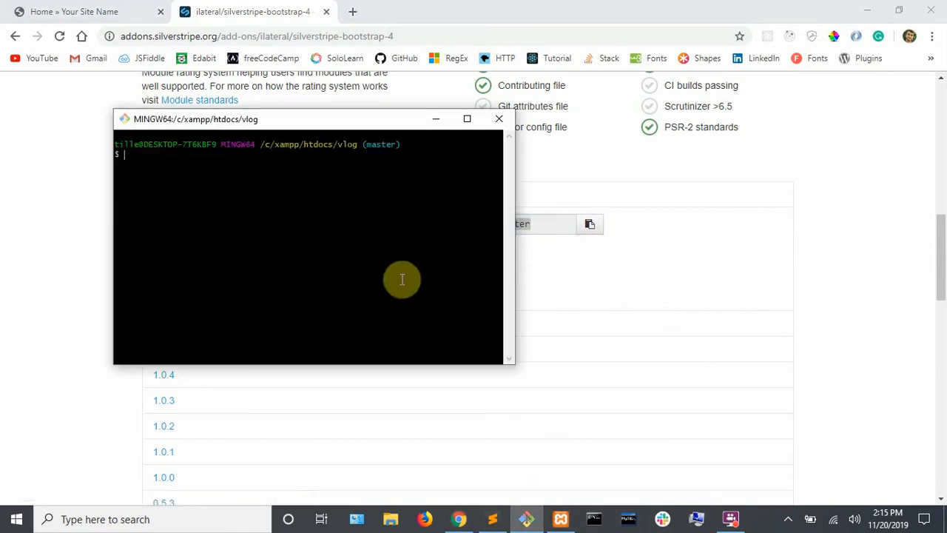
# Step: Run 'composer require ilateral/silverstripe-bootstrap-4 dev-master' in Git Bash
pyautogui.write('composer require ilateral/silverstripe-bootstrap-4 dev-master')
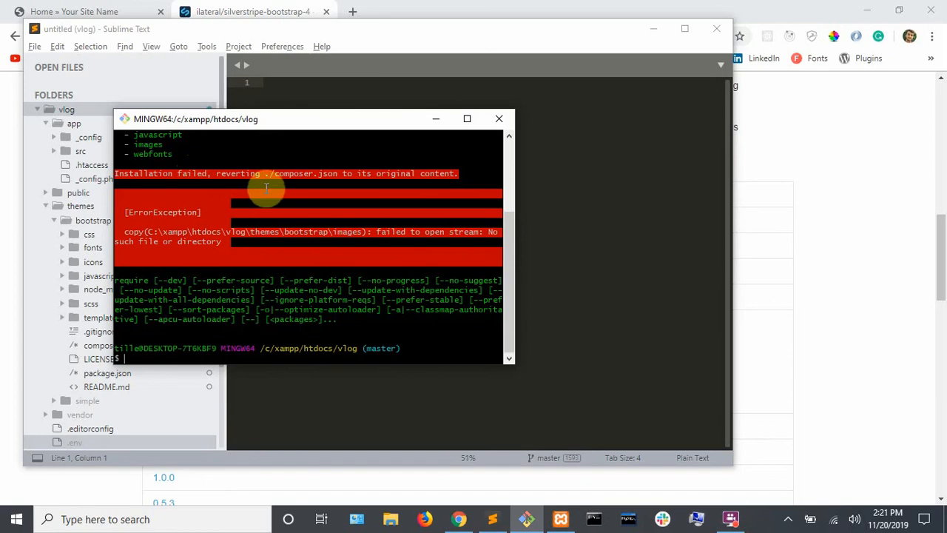
pyautogui.moveTo(409, 392)
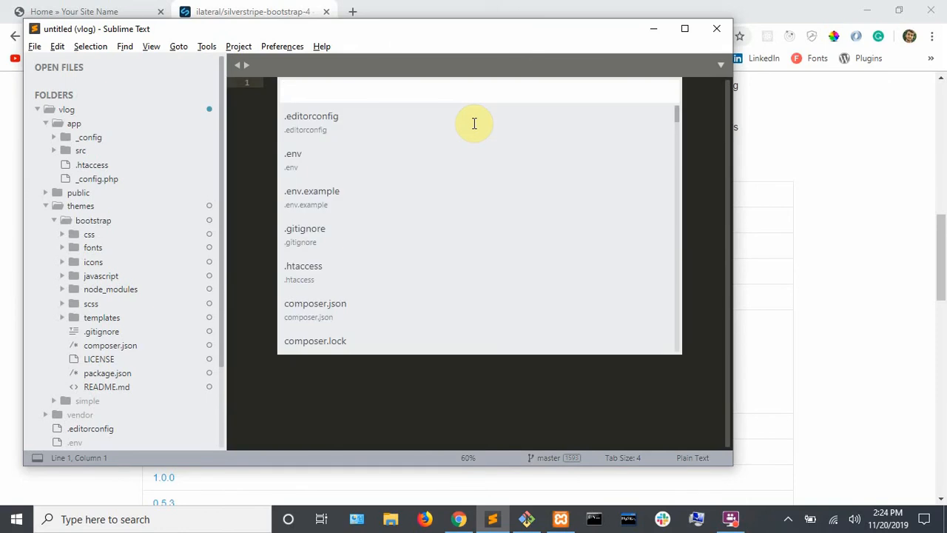
# Step: Add 'bootstrap' to the themes list in app/_config/theme.yml and save
pyautogui.write('theme')
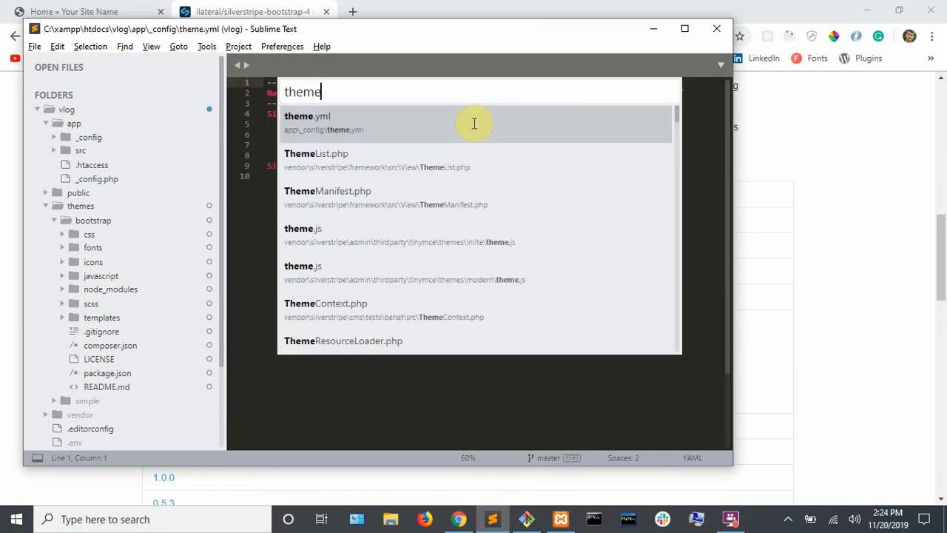
pyautogui.click(307, 123)
pyautogui.write("- '$")
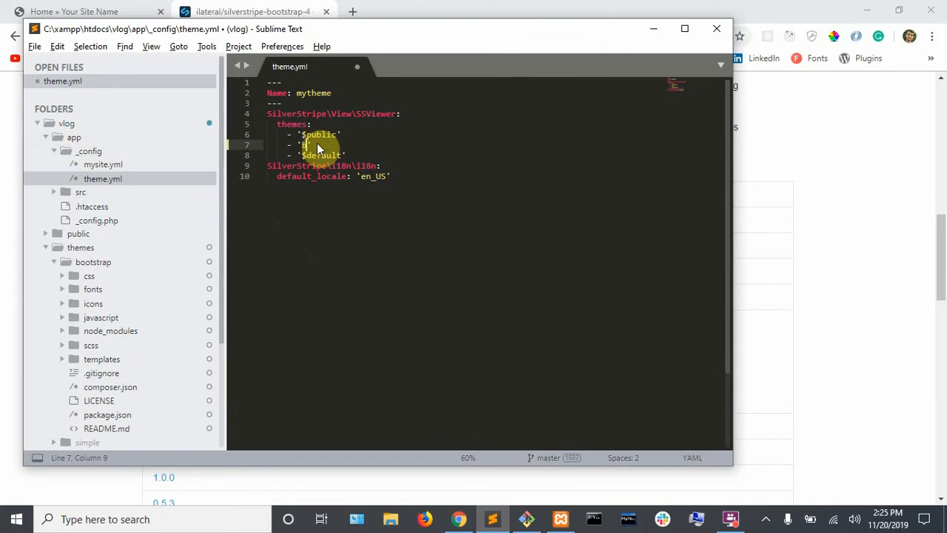
pyautogui.write('bootstrap')
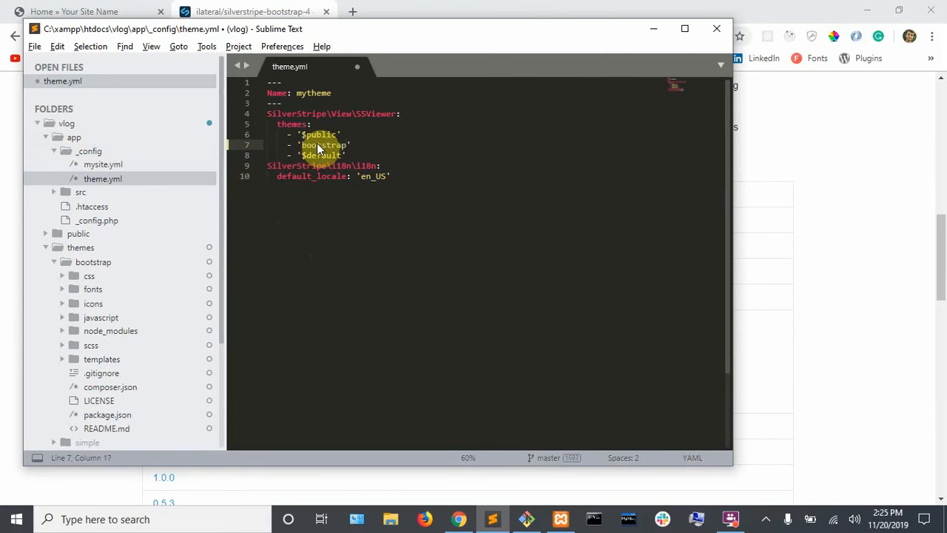
pyautogui.press('ctrl+s')
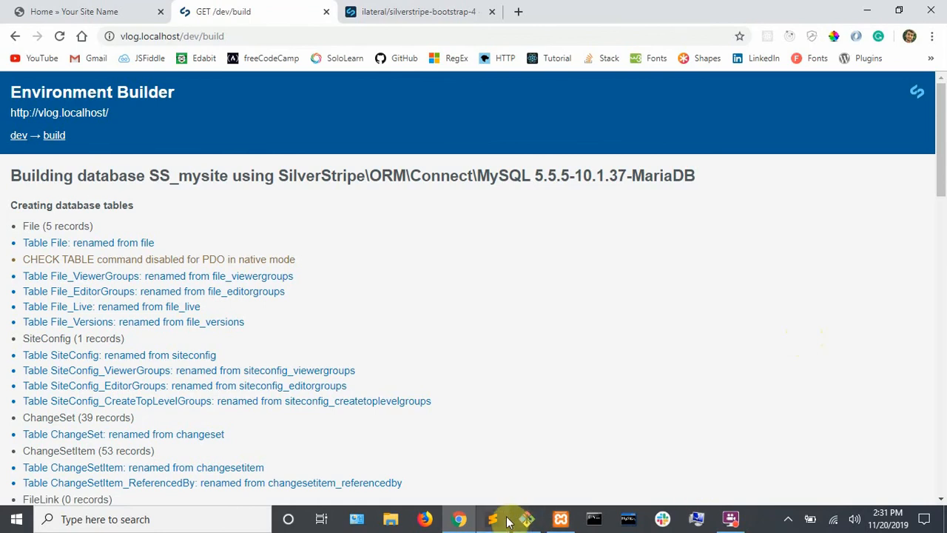
# Step: Return to Sublime Text showing php.ini's max_execution_time of 180
pyautogui.click(492, 519)
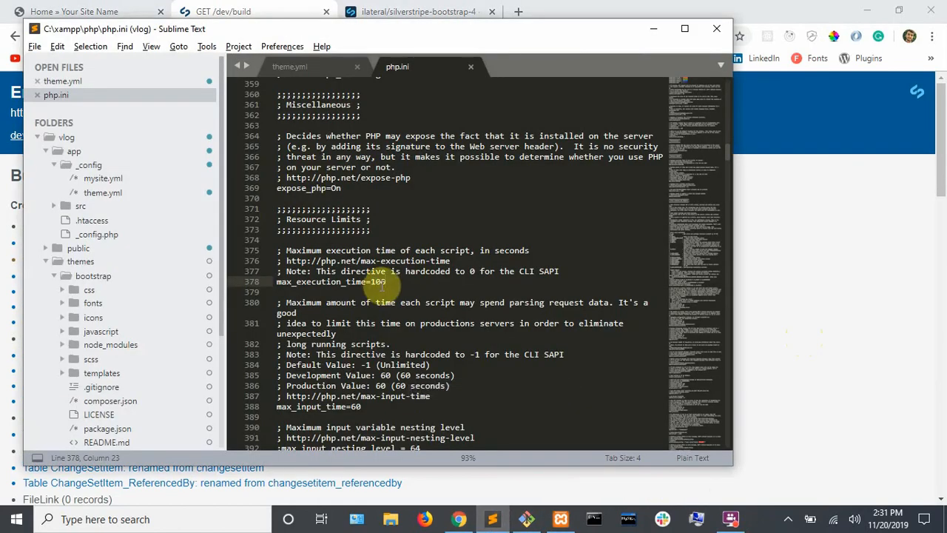